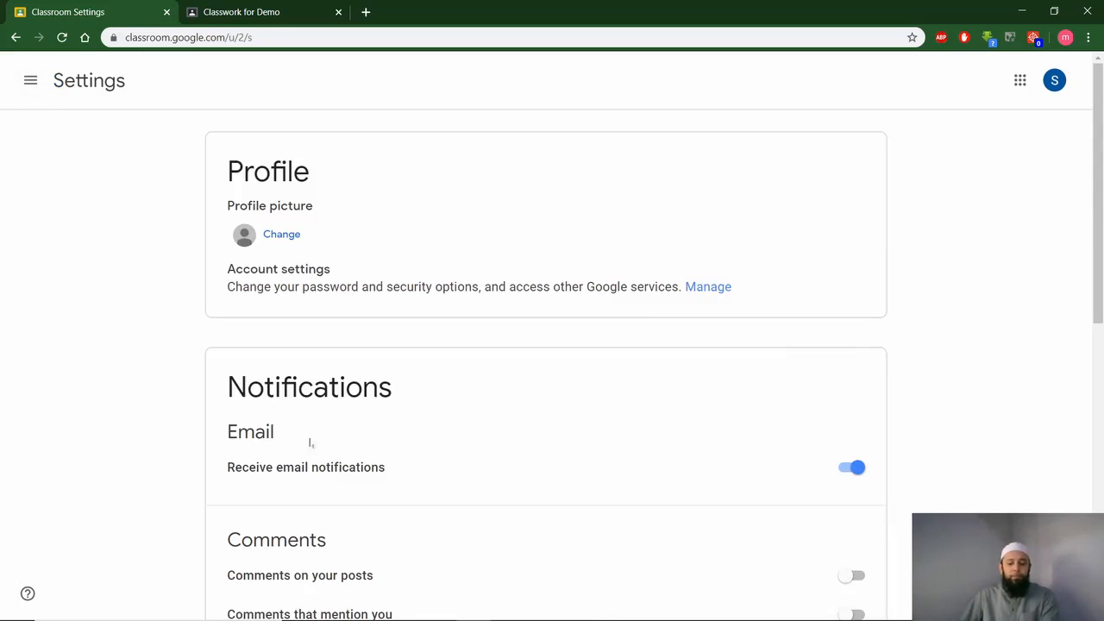
mouse_move(449, 398)
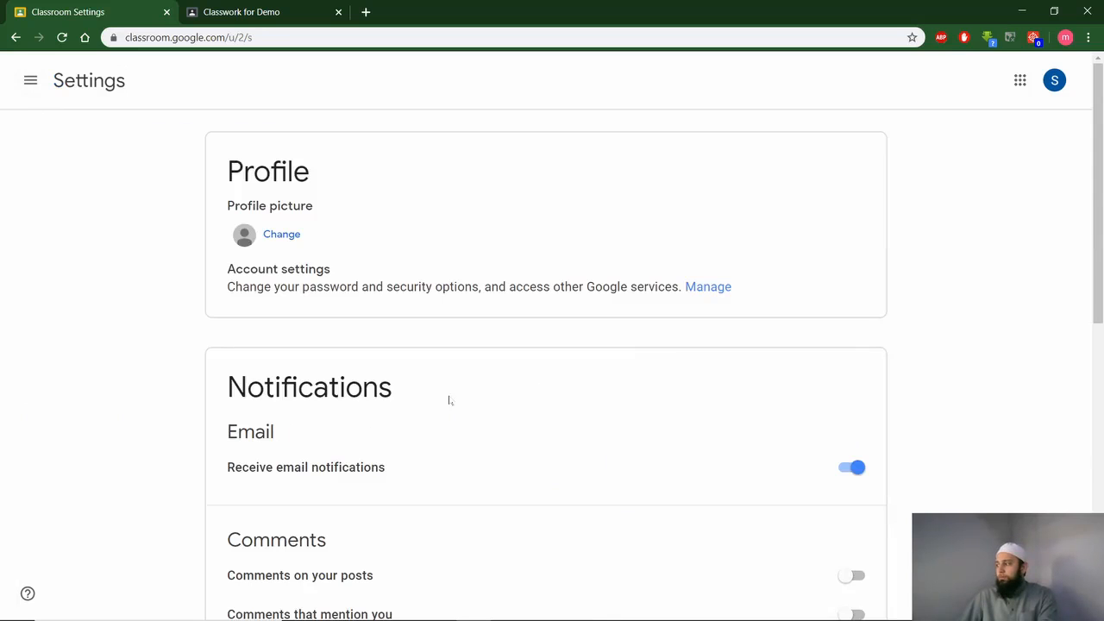
Scroll through Notifications and expand the per-class notification toggles
scroll(down, 3)
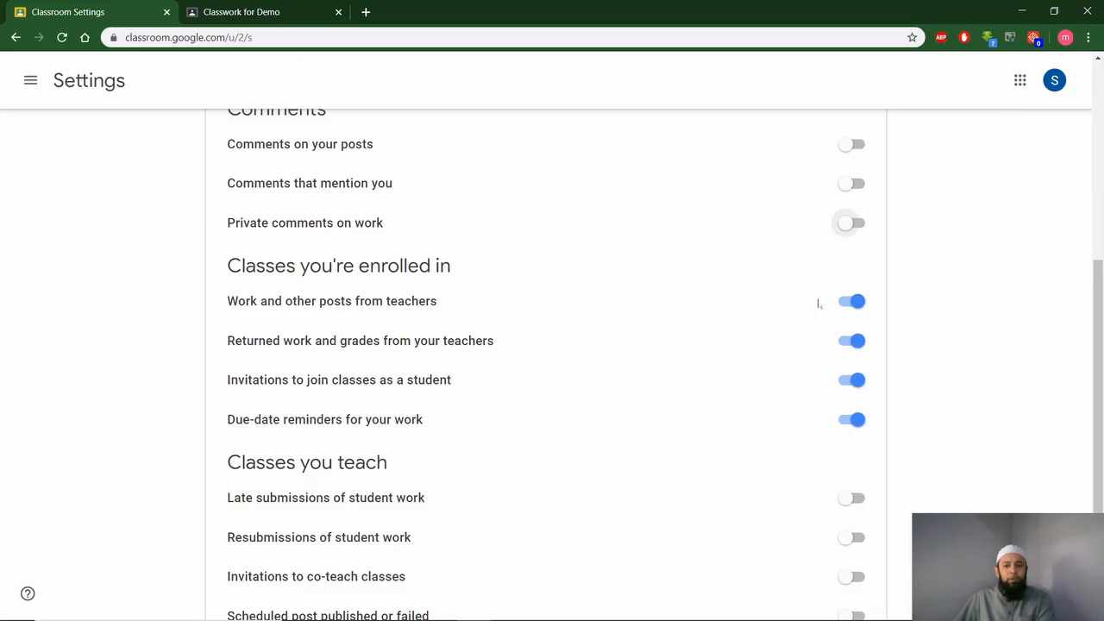
scroll(down, 3)
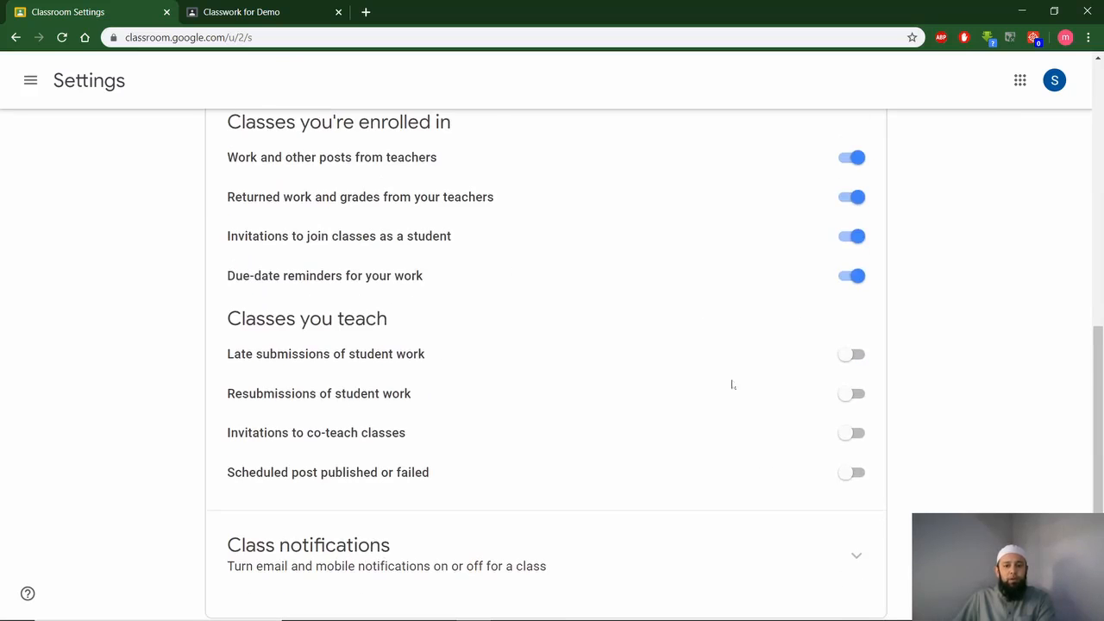
scroll(down, 3)
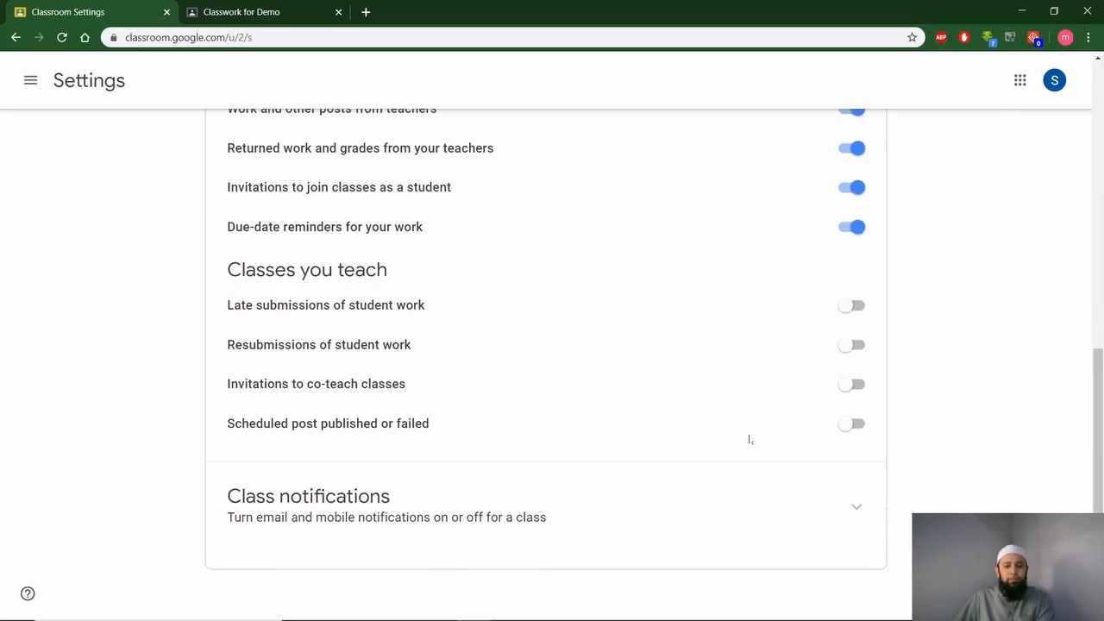
click(855, 506)
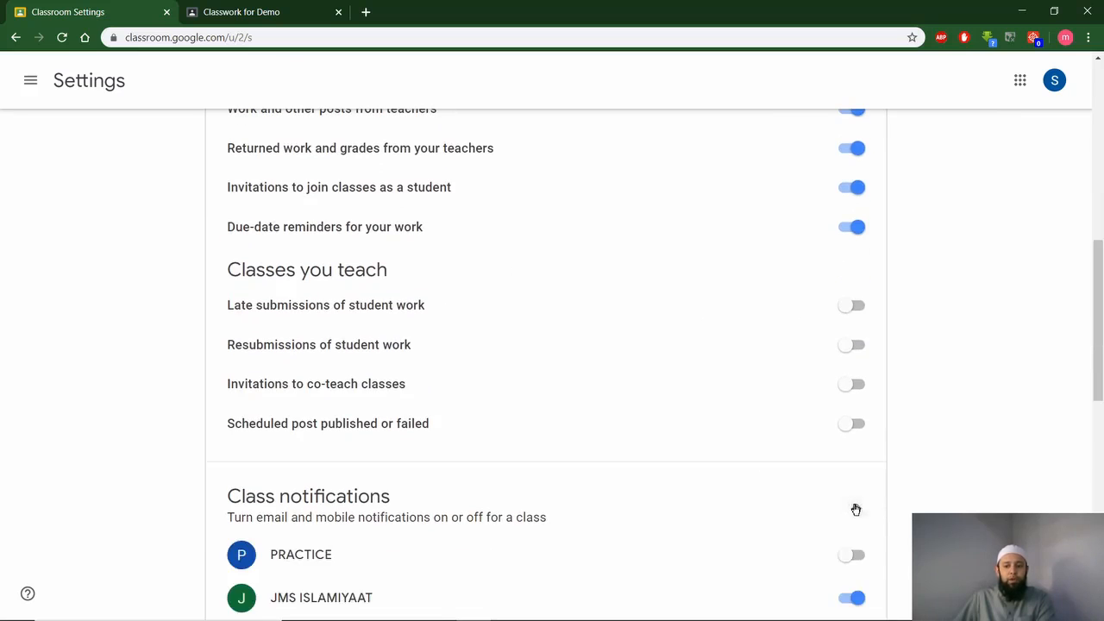
scroll(down, 3)
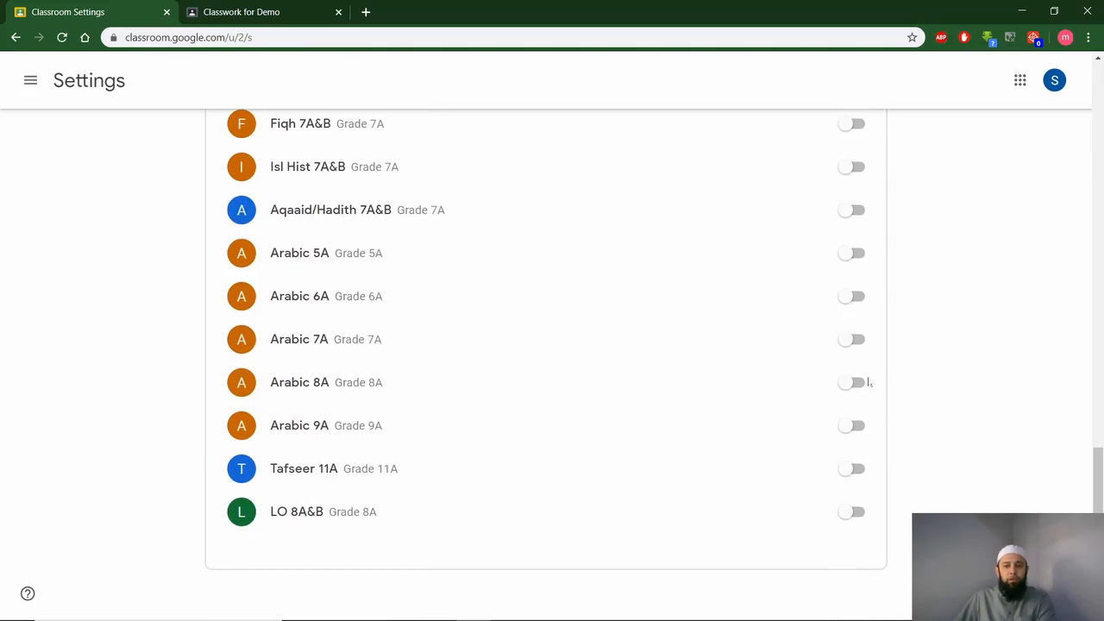
mouse_move(841, 131)
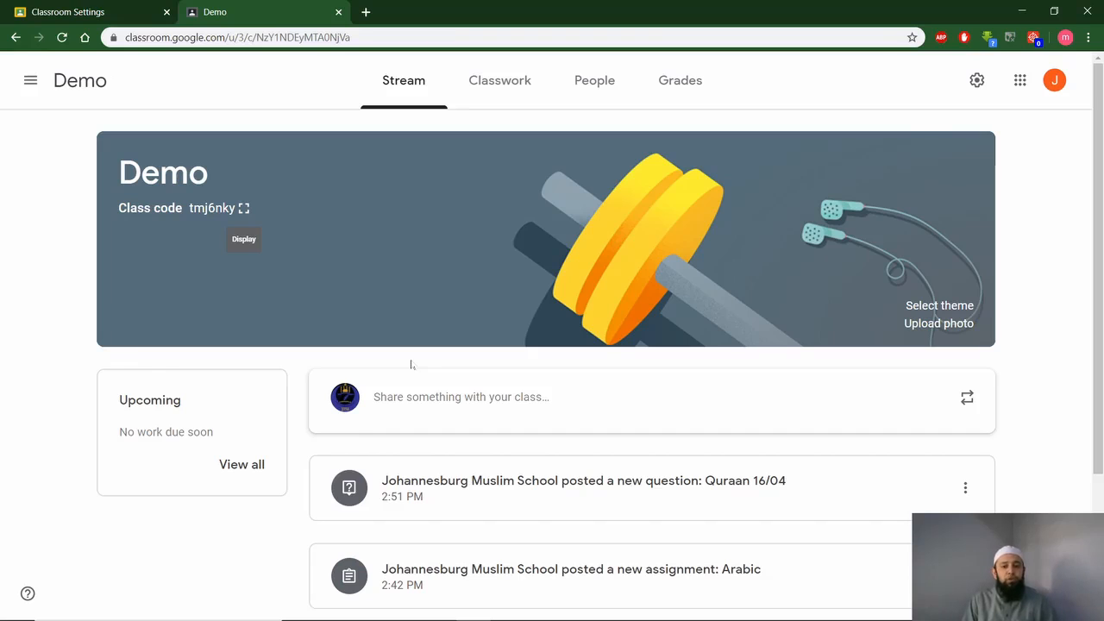
mouse_move(470, 407)
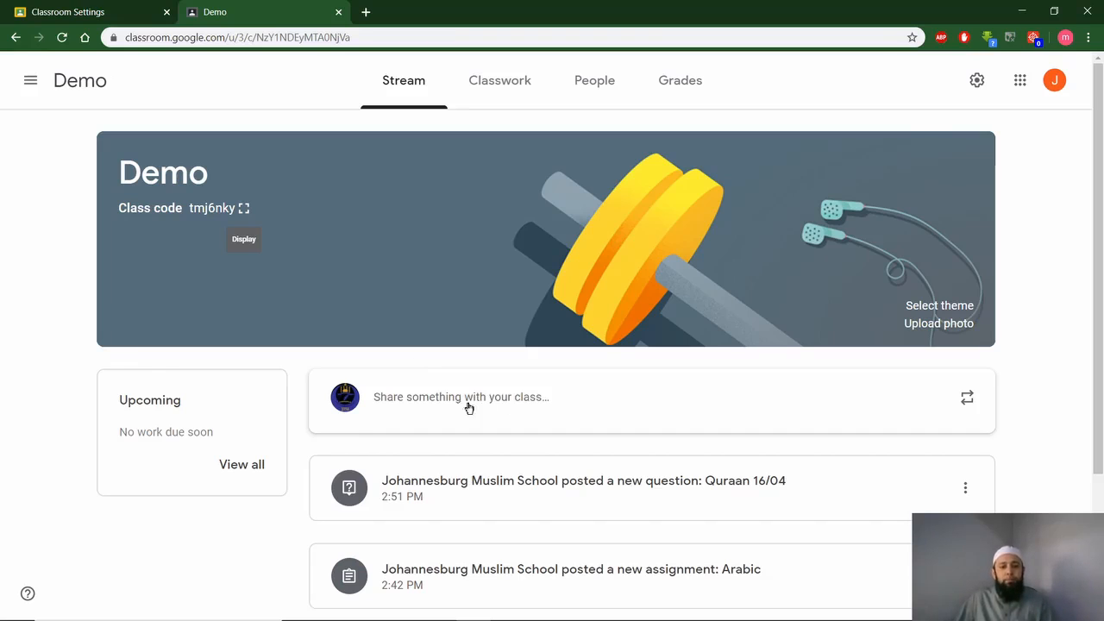
mouse_move(672, 182)
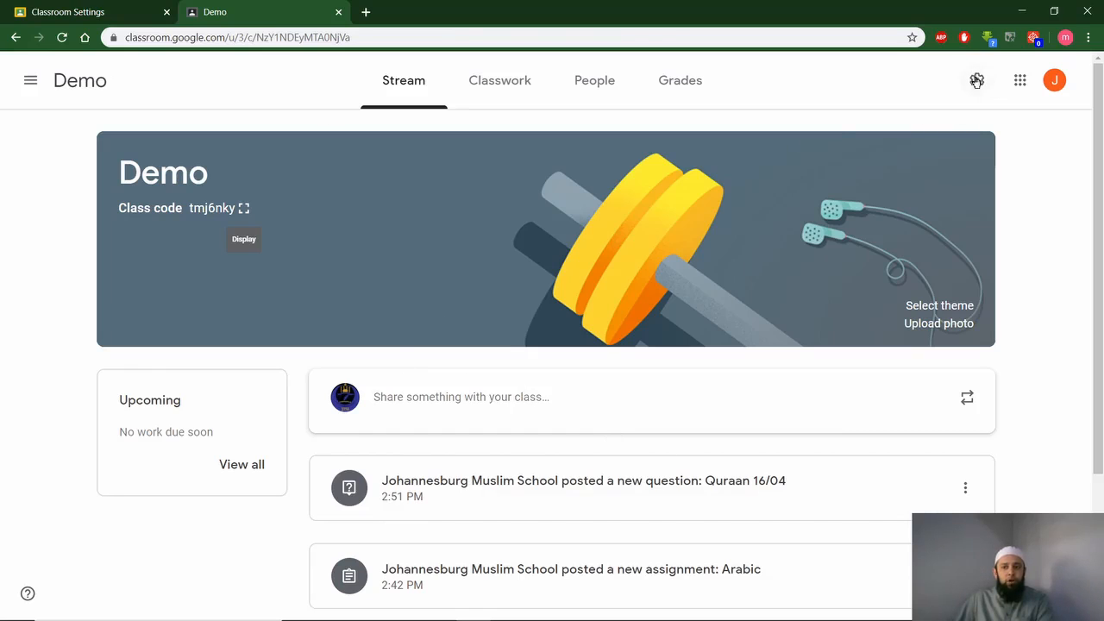
Open the Demo class settings via the gear icon
click(975, 80)
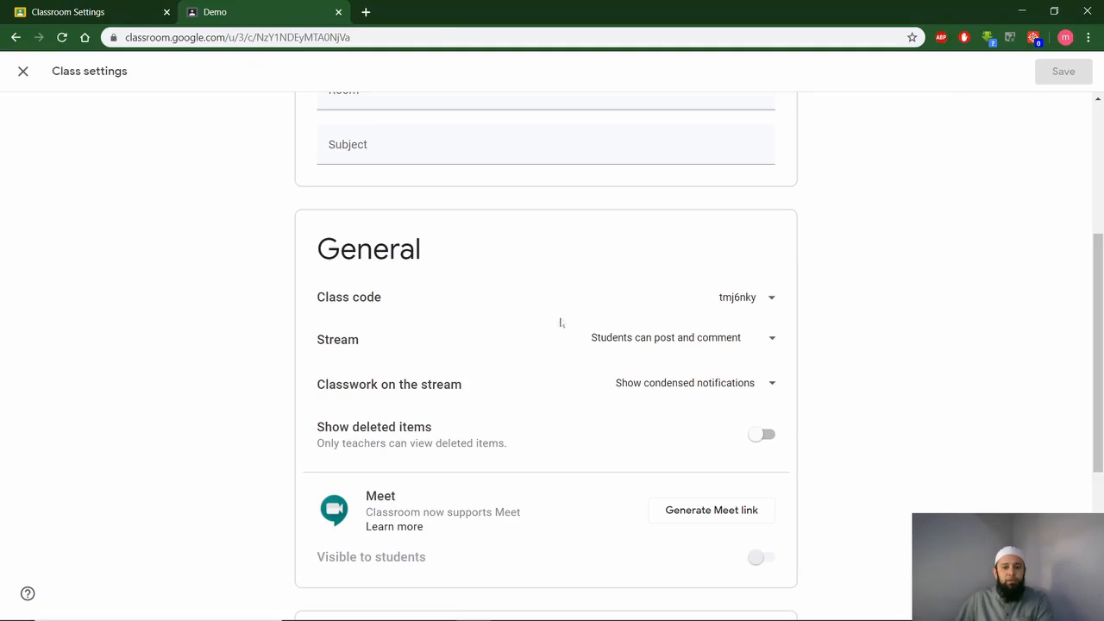
mouse_move(768, 341)
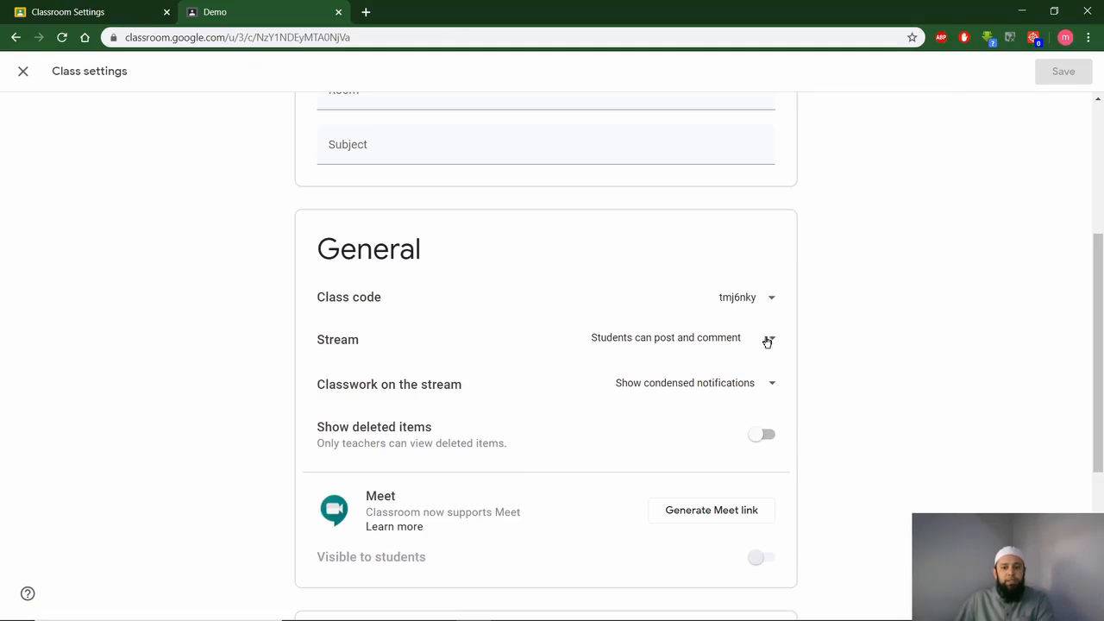
Set the Demo stream permission to 'Students can only comment' and save
click(766, 339)
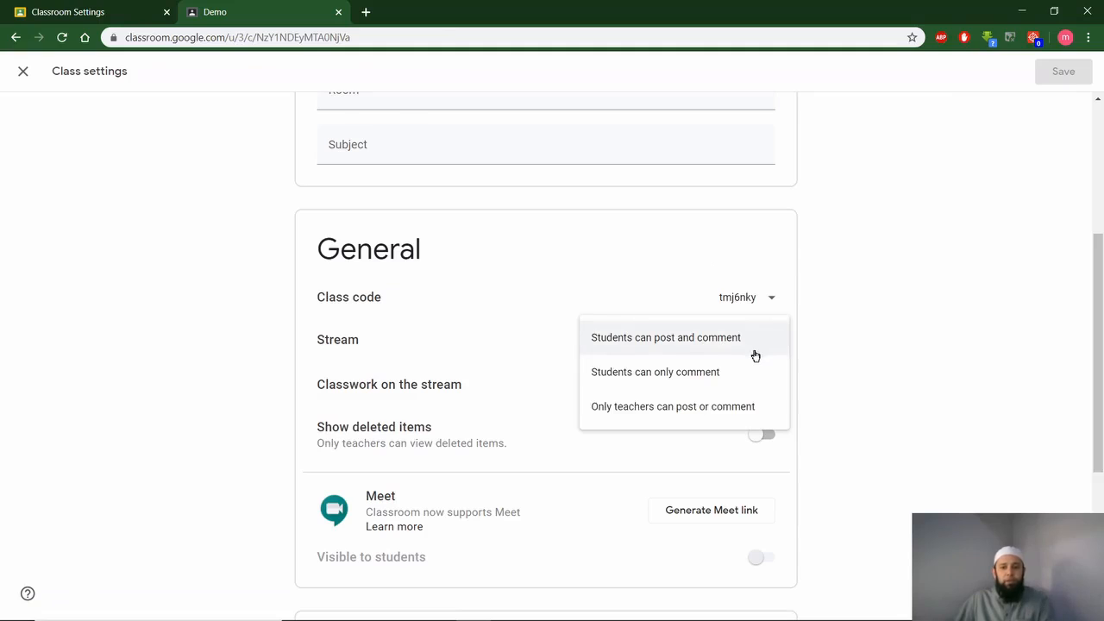
mouse_move(733, 343)
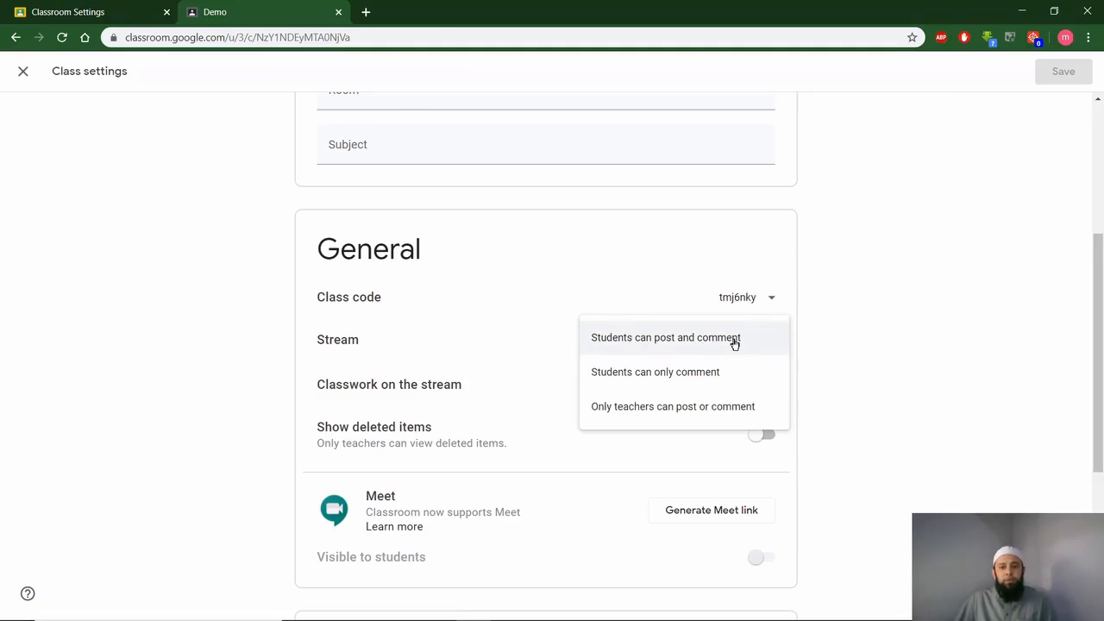
mouse_move(692, 375)
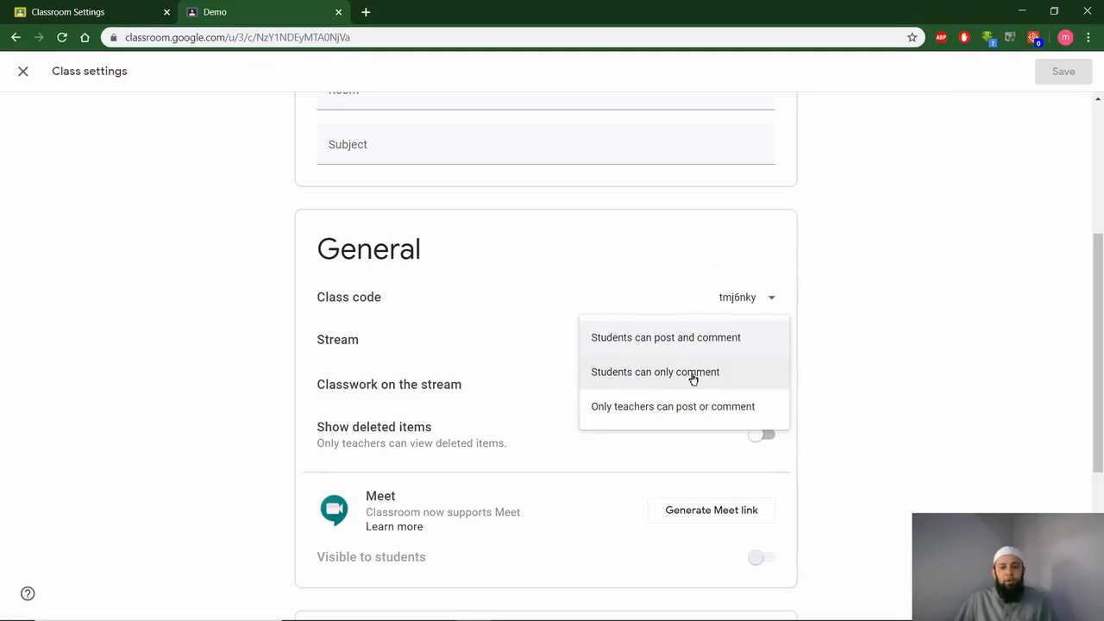
mouse_move(664, 412)
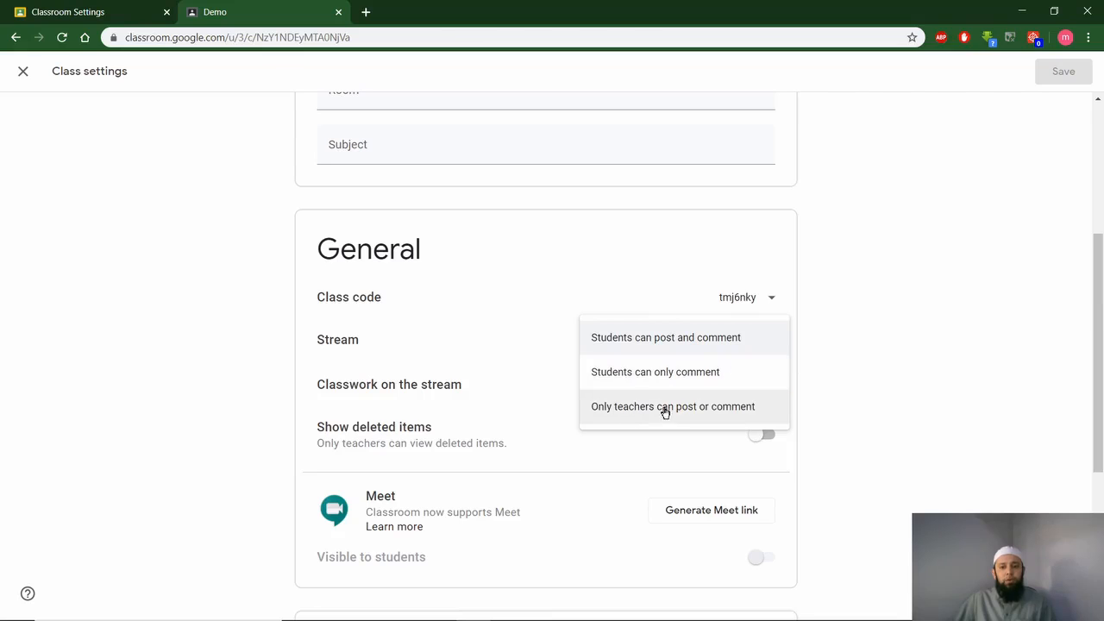
mouse_move(675, 391)
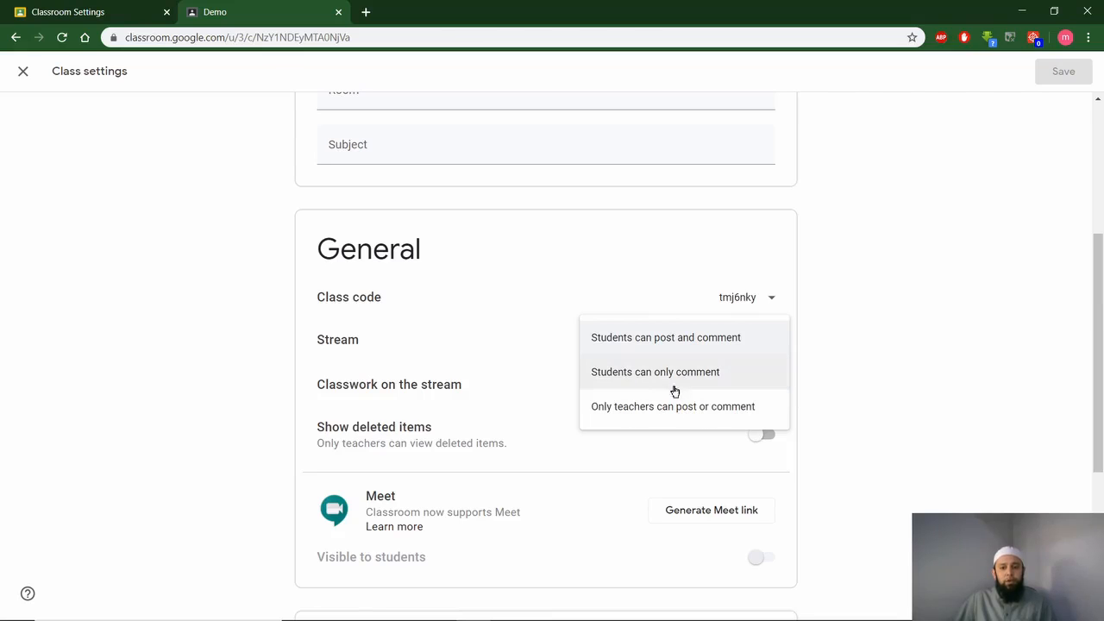
click(655, 371)
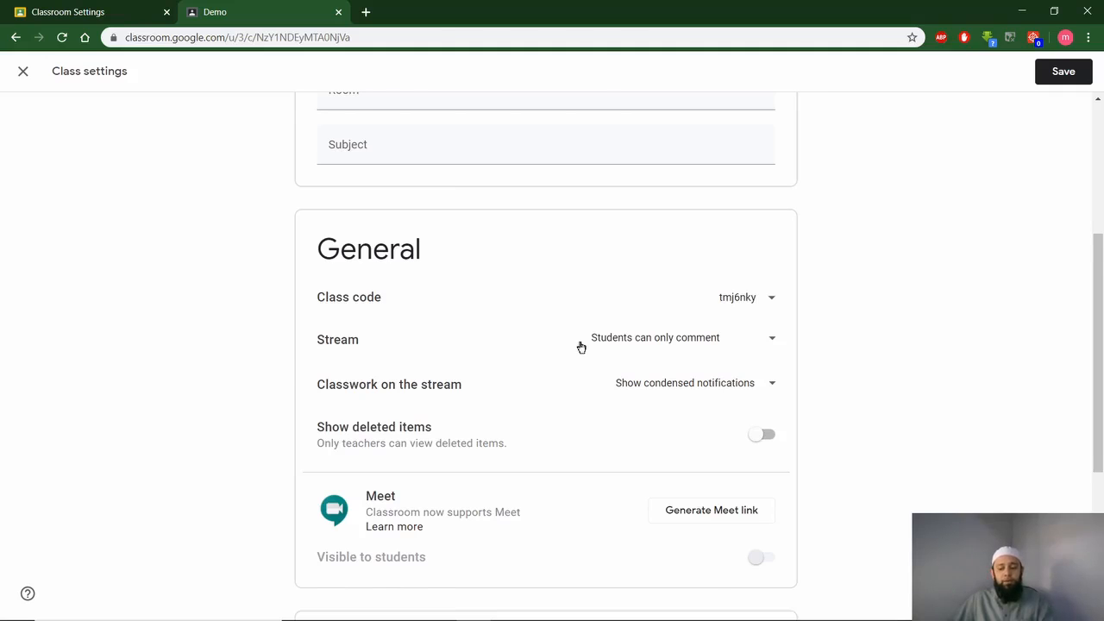
click(23, 71)
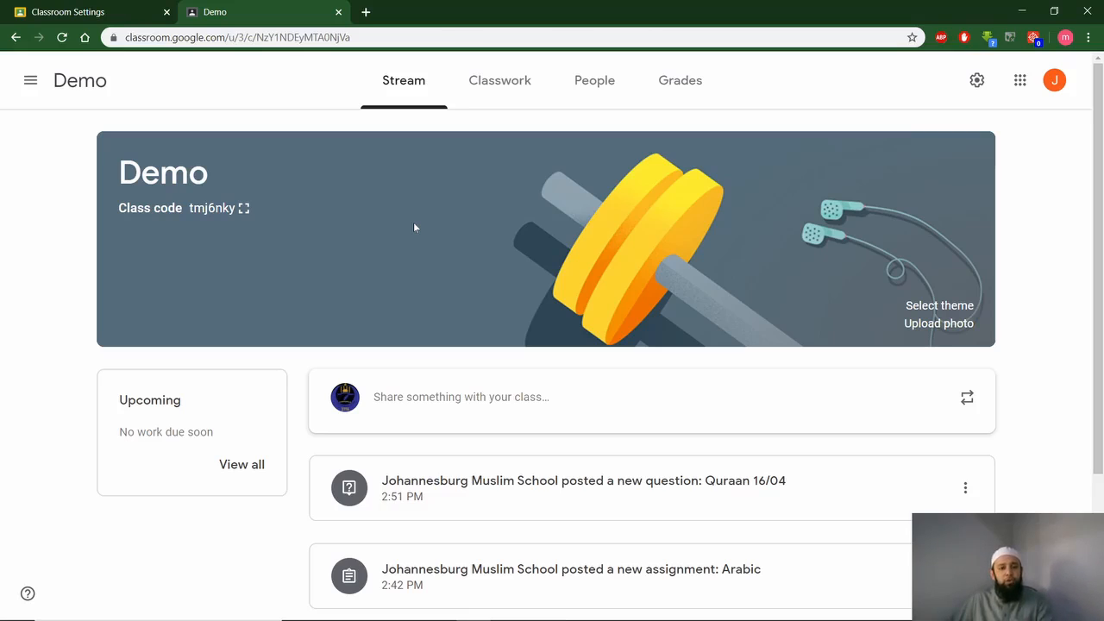
Create an 'Islamic History' assignment reading Lesson 10, set to Ungraded
click(500, 81)
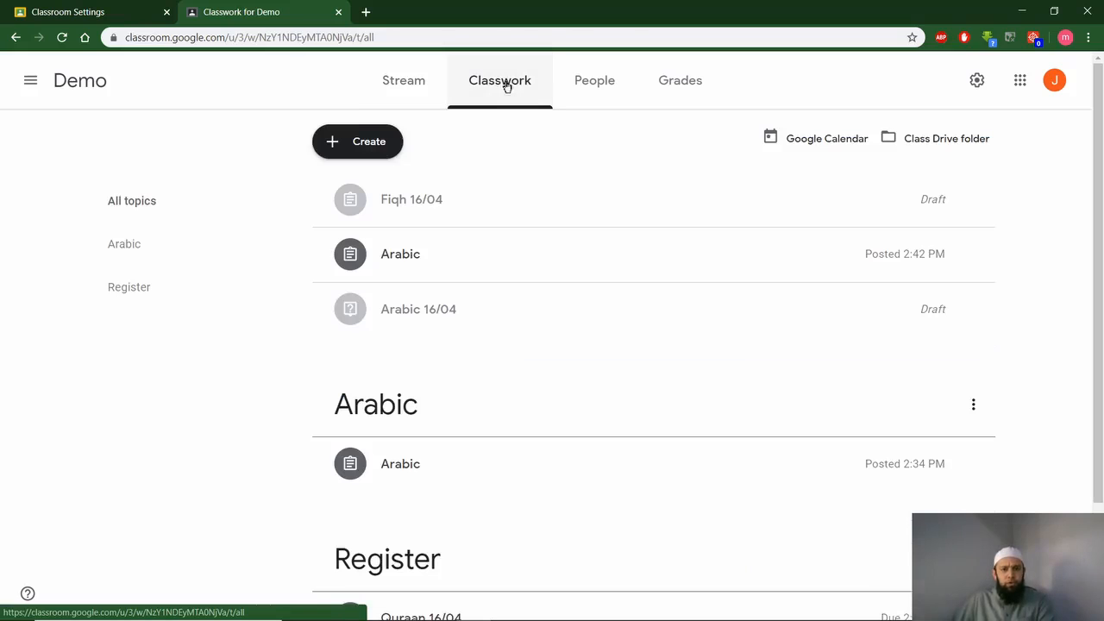
click(357, 141)
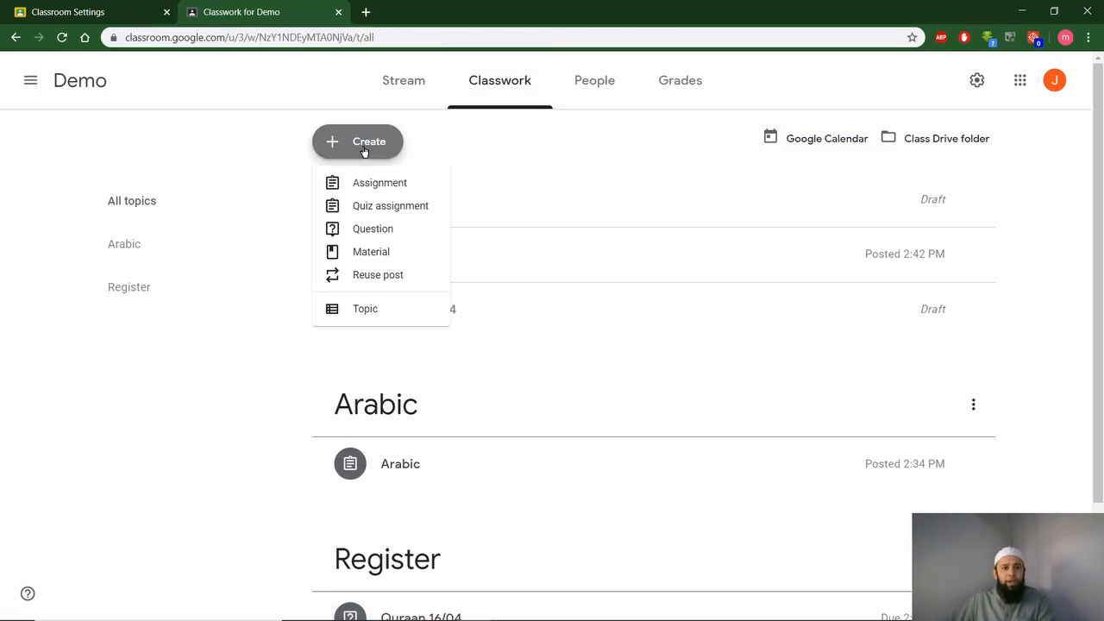
click(379, 182)
text(Read Lesson 10)
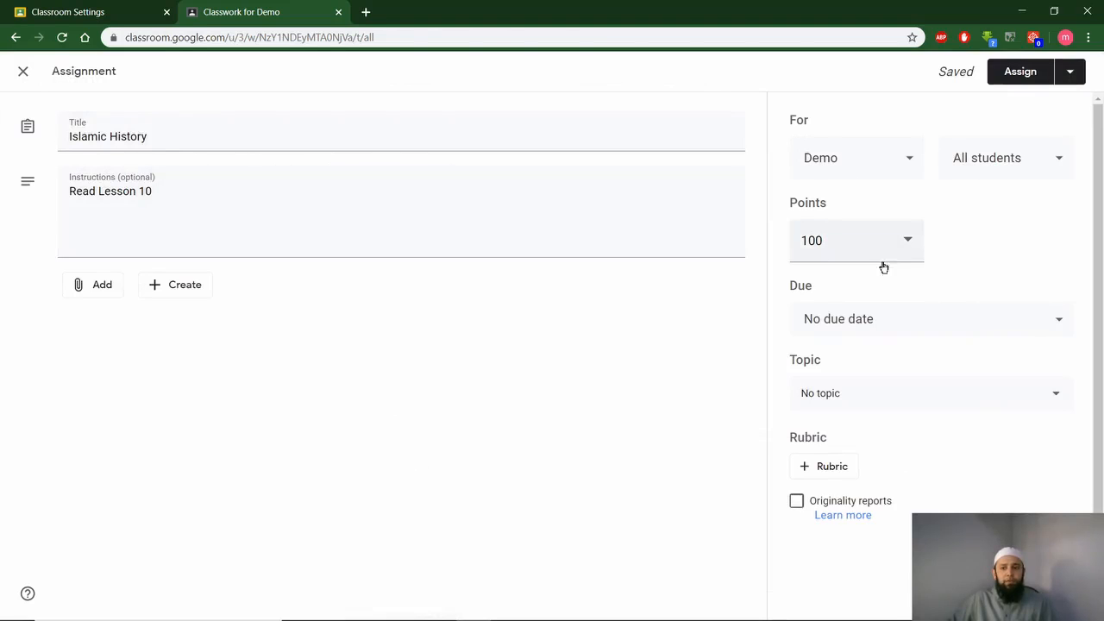
click(907, 240)
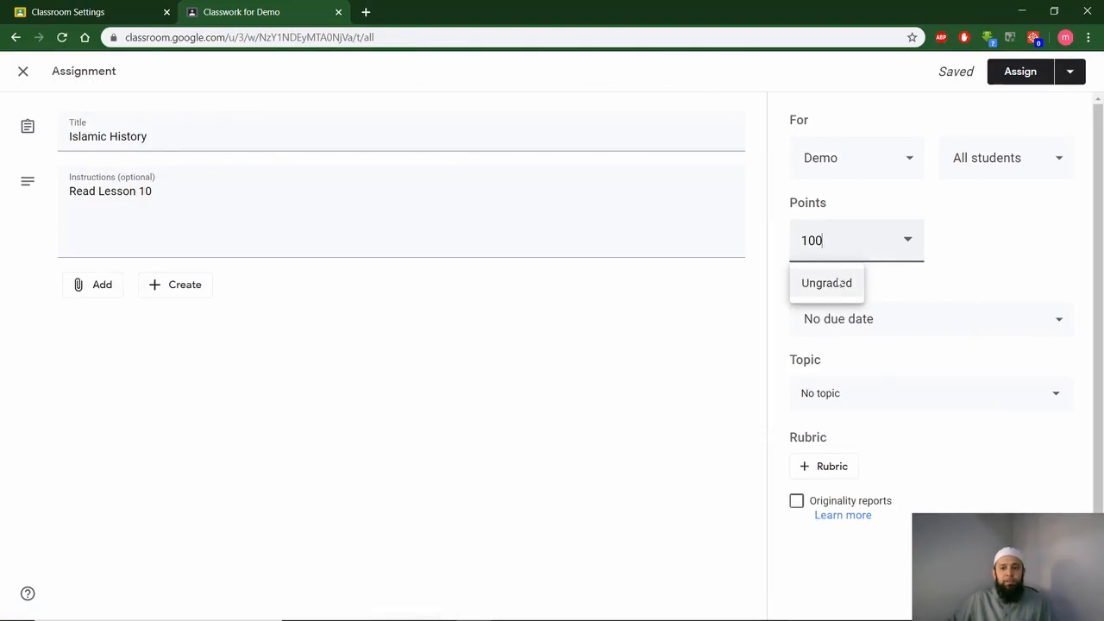
click(826, 283)
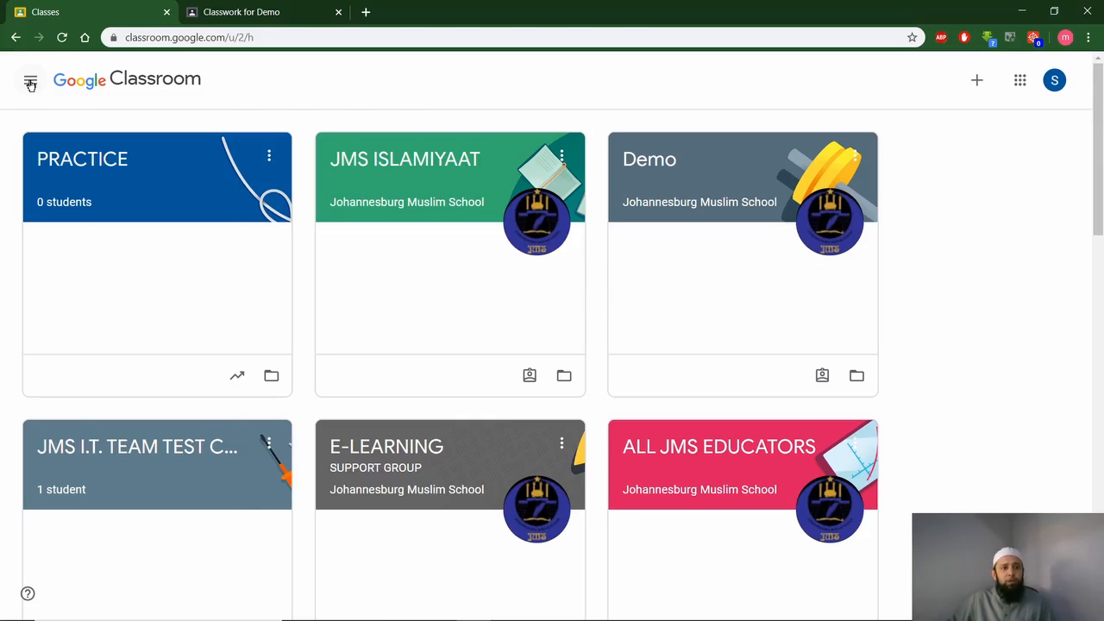
Go to the To-do list from the navigation menu
click(31, 81)
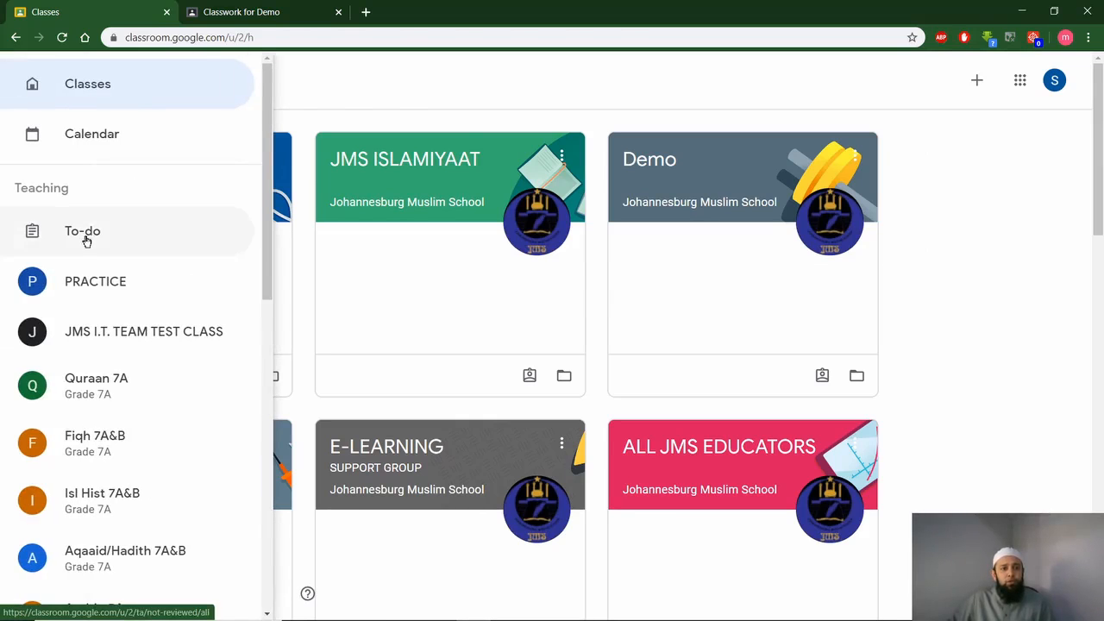
click(82, 231)
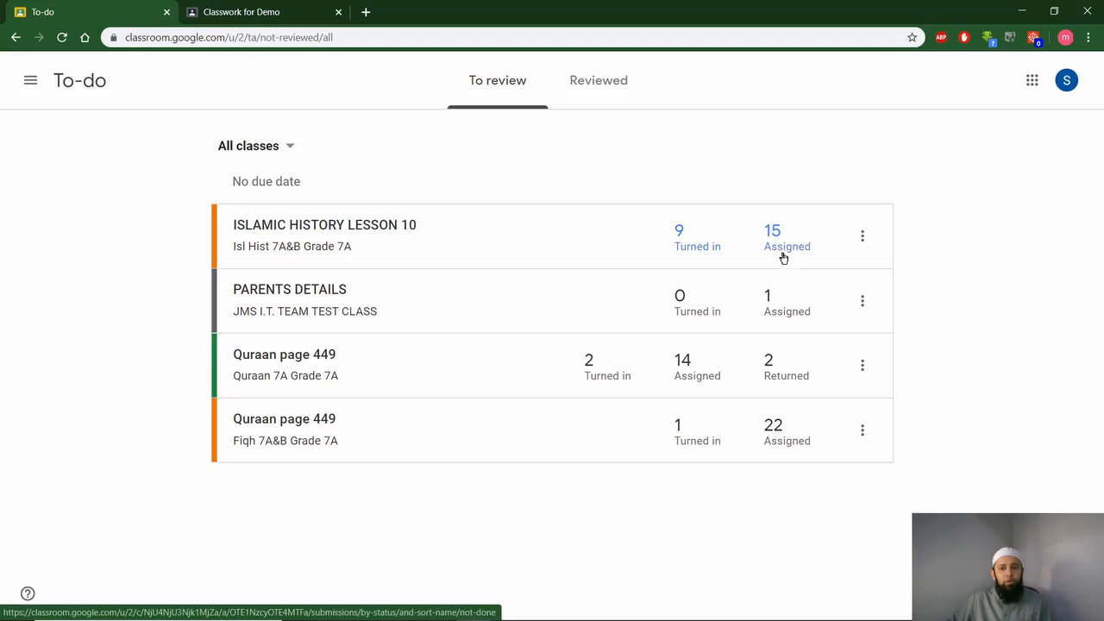
mouse_move(711, 196)
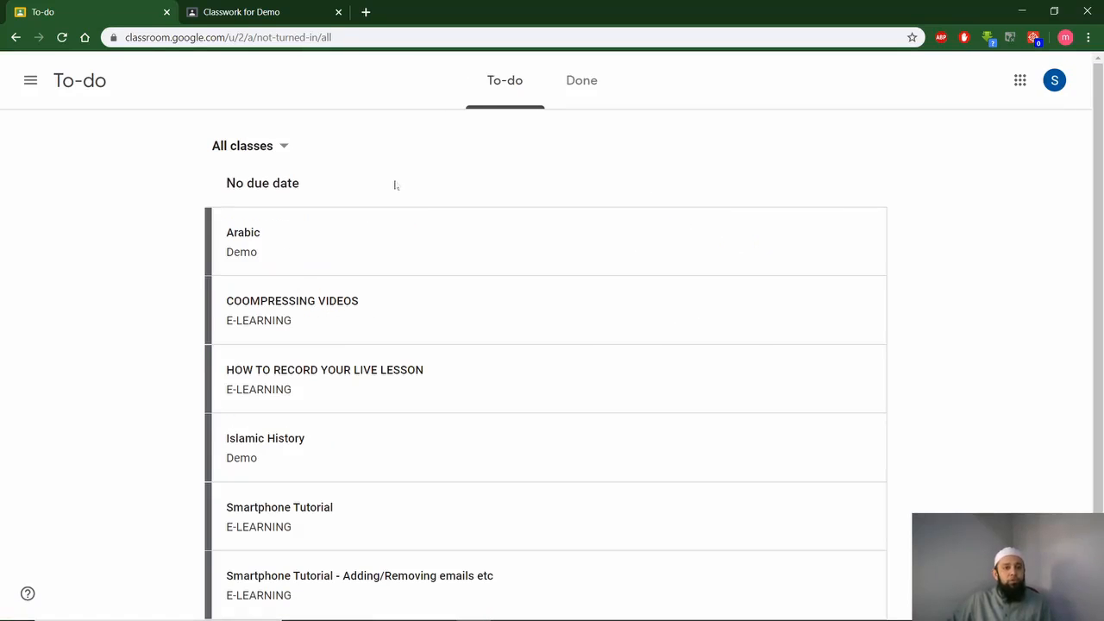
mouse_move(352, 185)
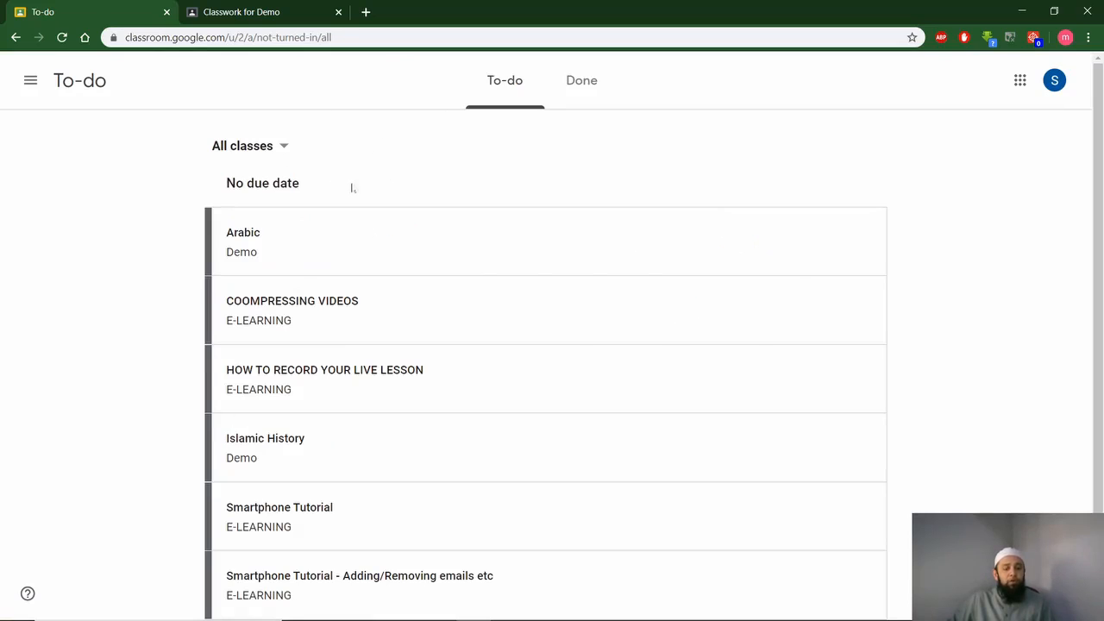
mouse_move(375, 506)
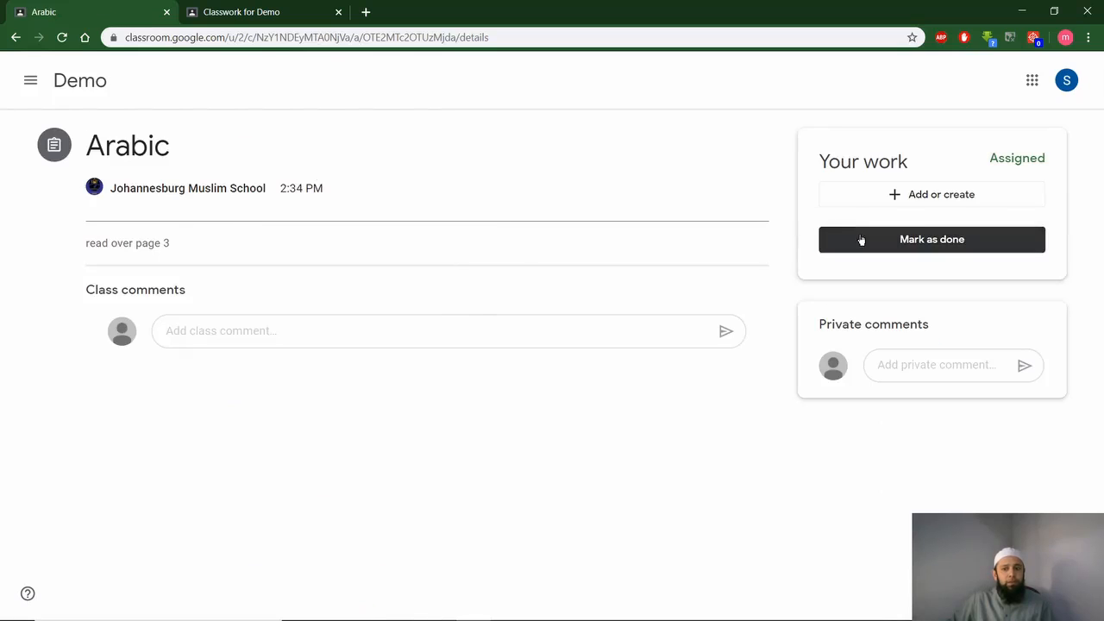
Mark the Arabic assignment as done and confirm
click(932, 239)
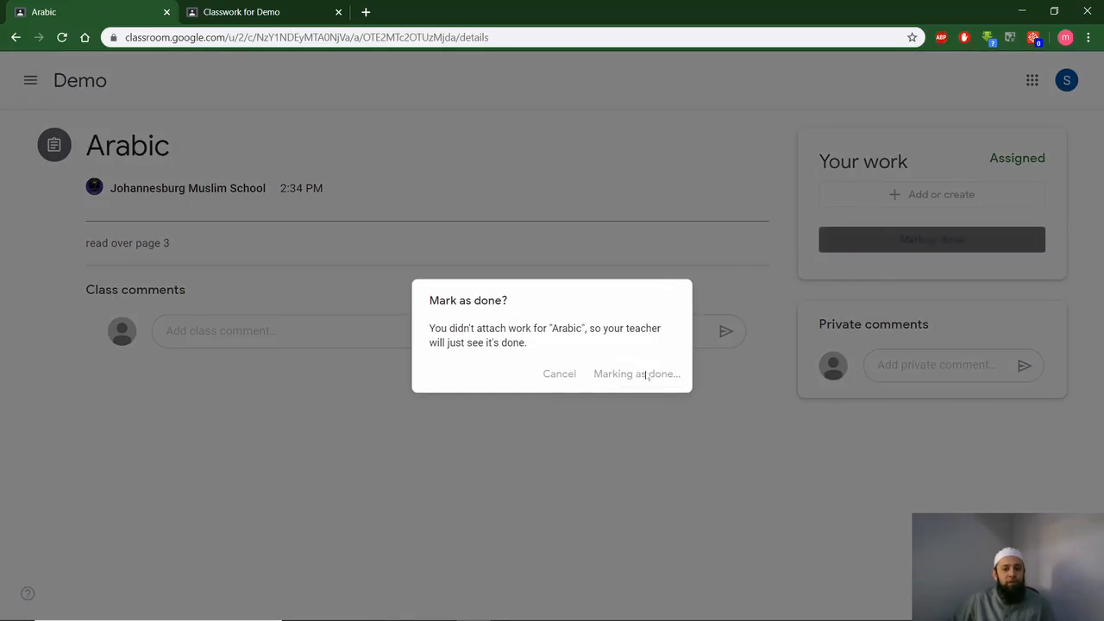
click(636, 373)
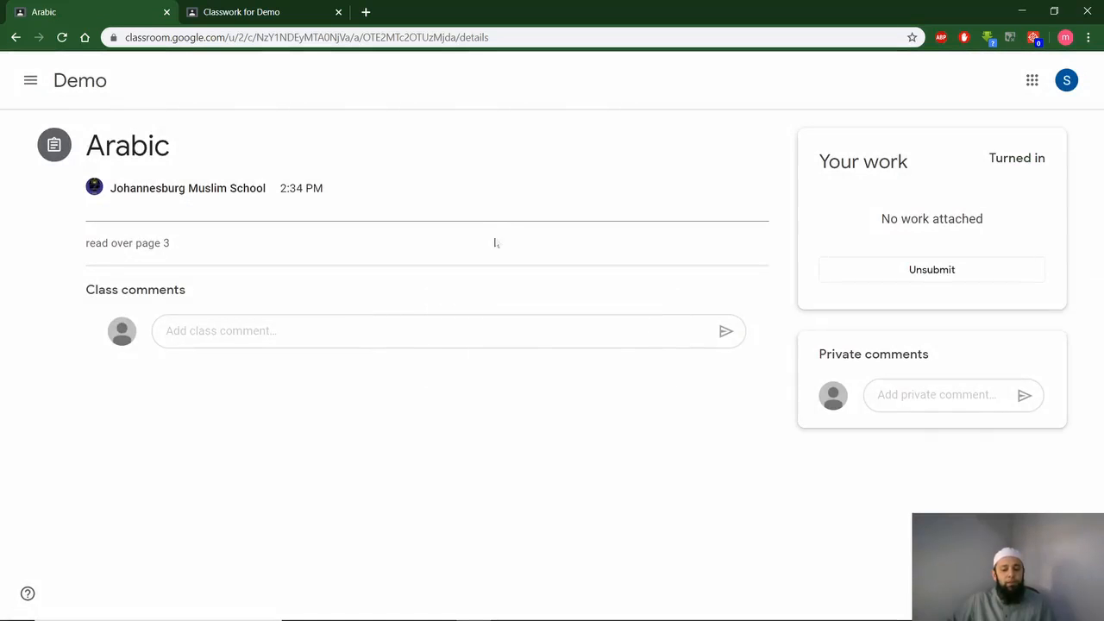